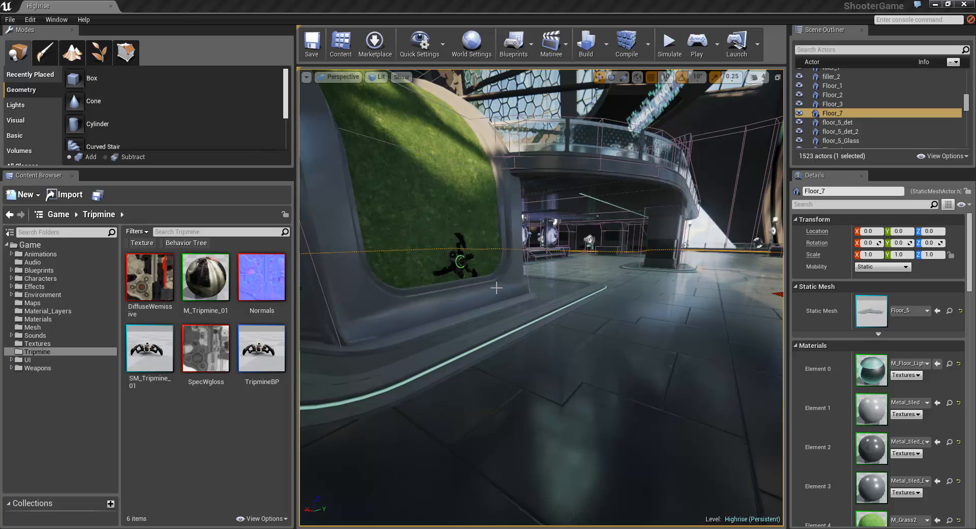
- Play-test the Highrise level from a floor spot, then end the session
right_click(496, 288)
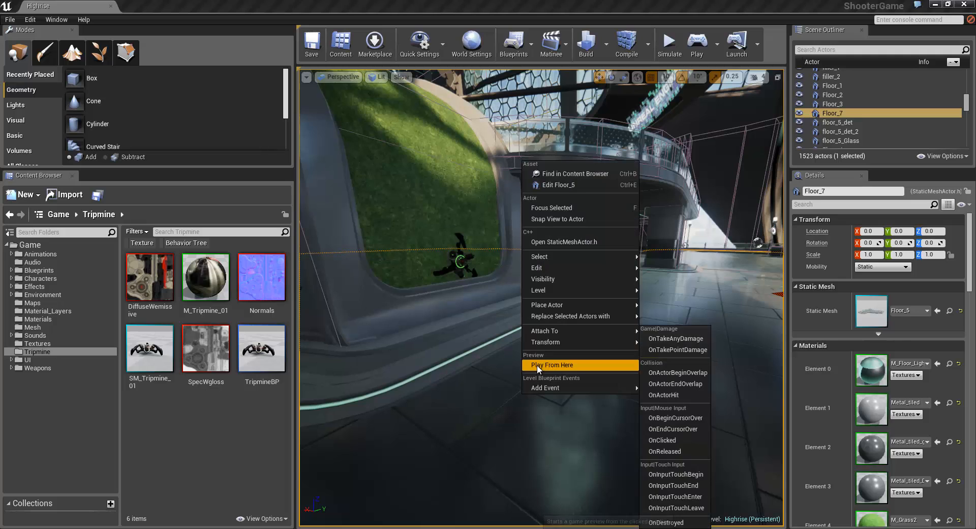
left_click(552, 364)
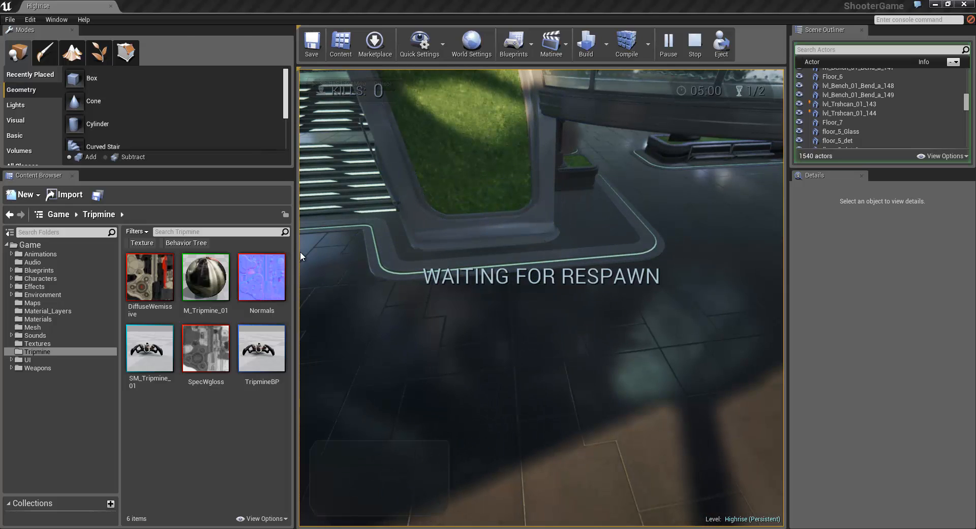
left_click(695, 44)
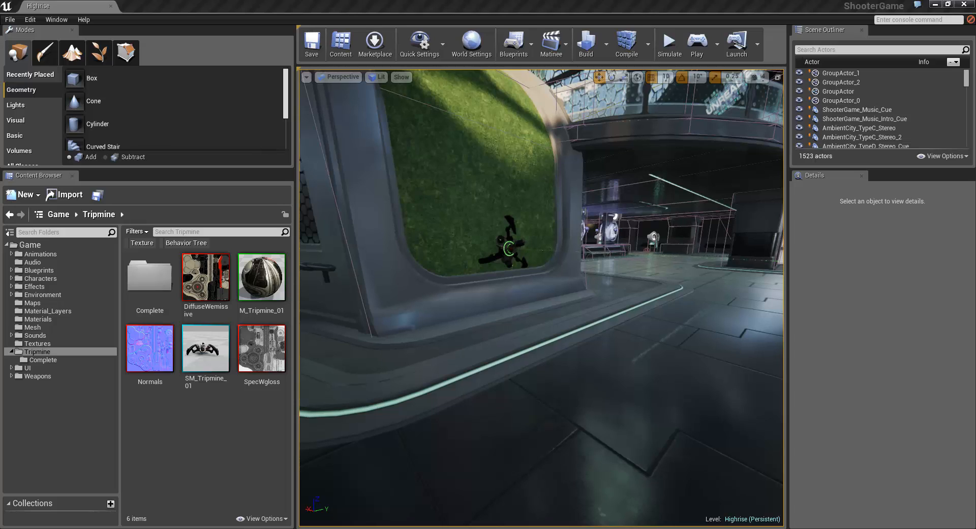
mouse_move(205, 348)
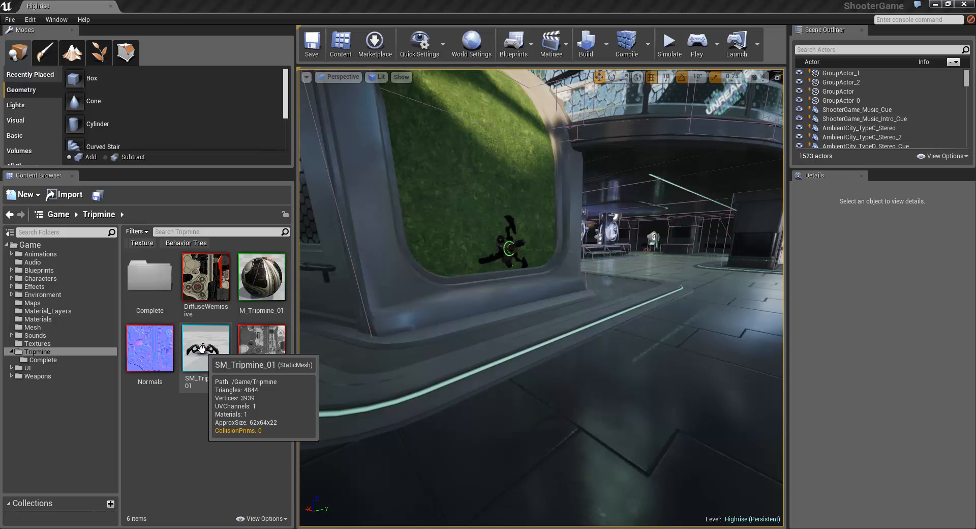
- Inspect the SM_Tripmine_01 mesh's LaserSocket, then open the tripmine material
left_click(206, 347)
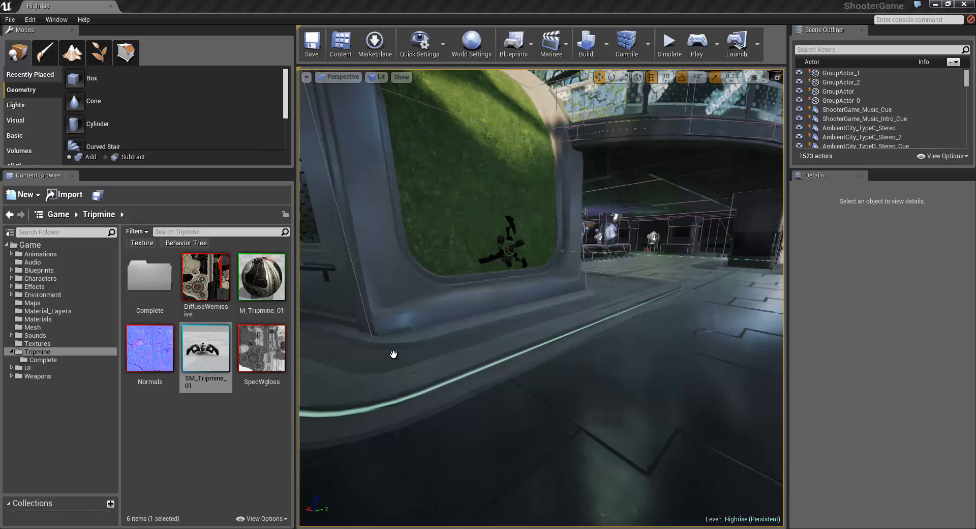
double_click(205, 348)
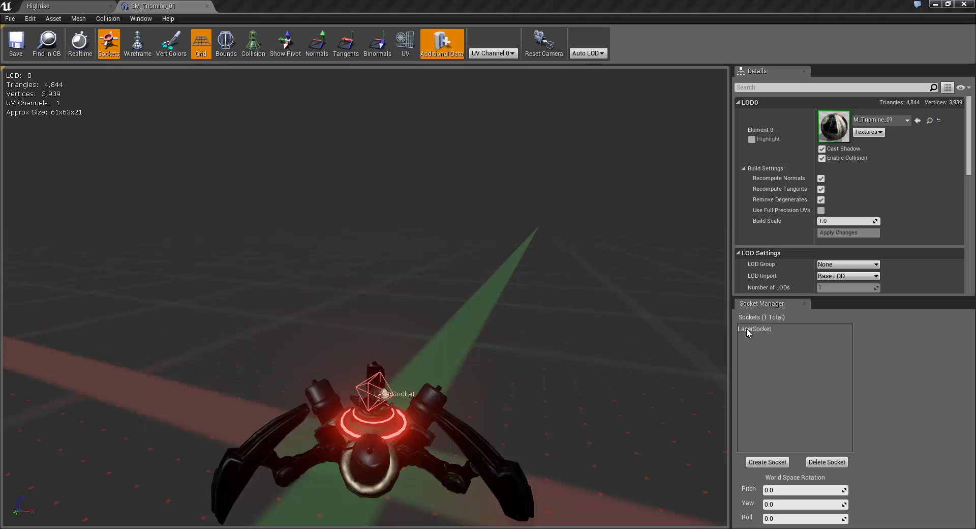
left_click(755, 329)
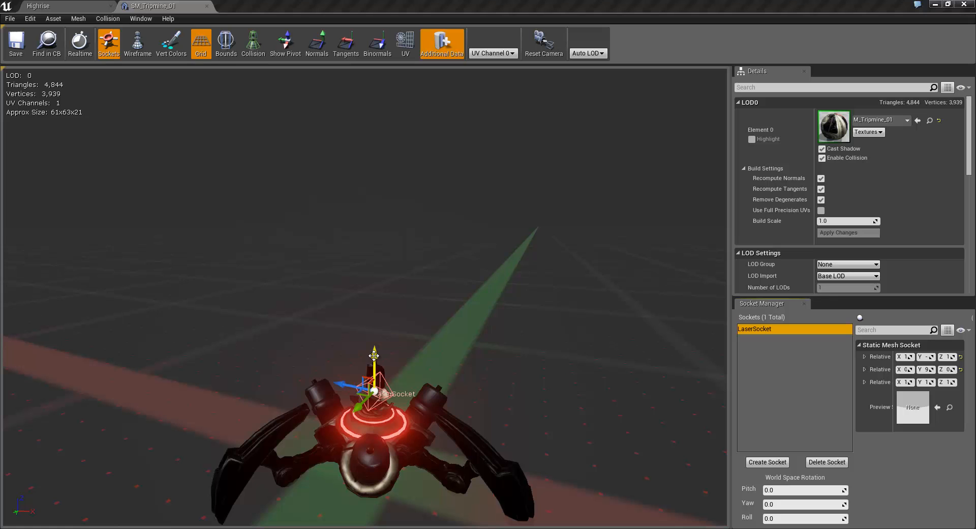
left_click(53, 4)
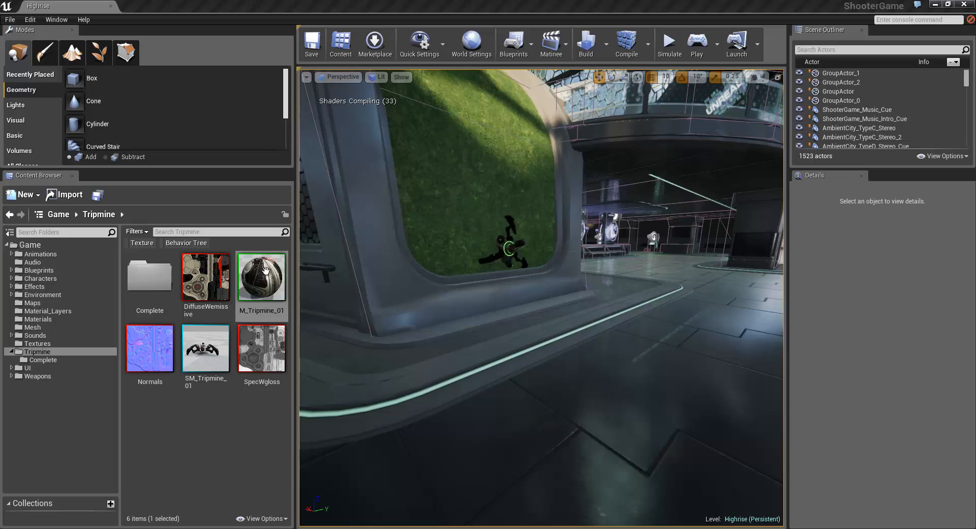
double_click(261, 276)
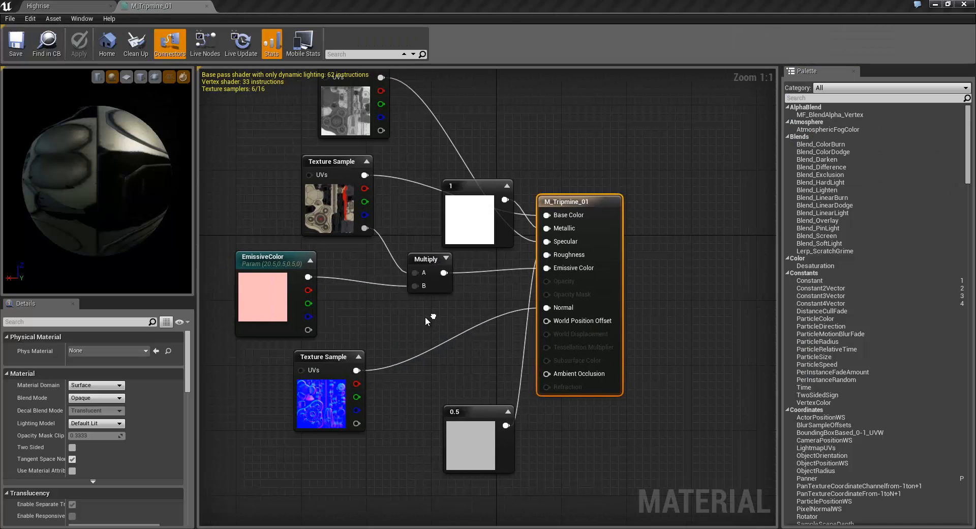
mouse_move(241, 280)
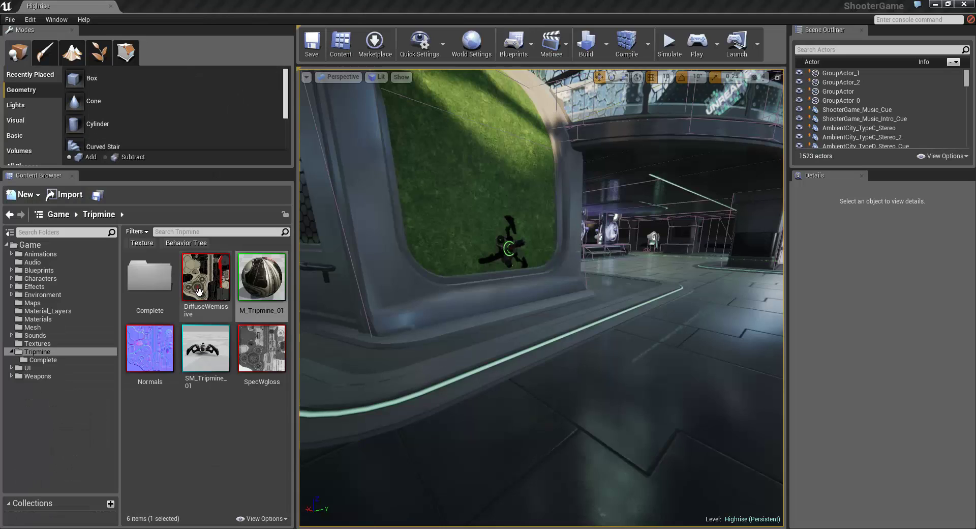
- Search 'laser' and open the P_MineLaser_01 particle system in Cascade
type("laser")
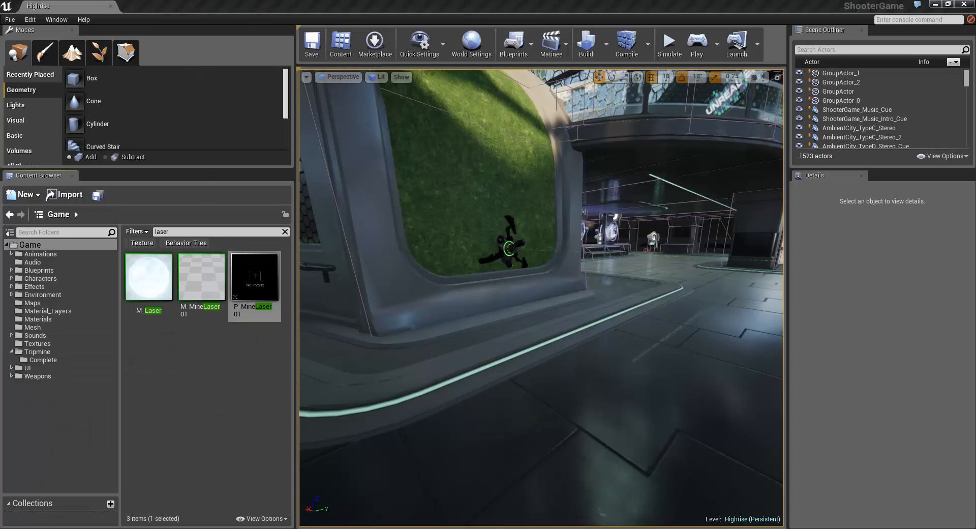
left_click(254, 277)
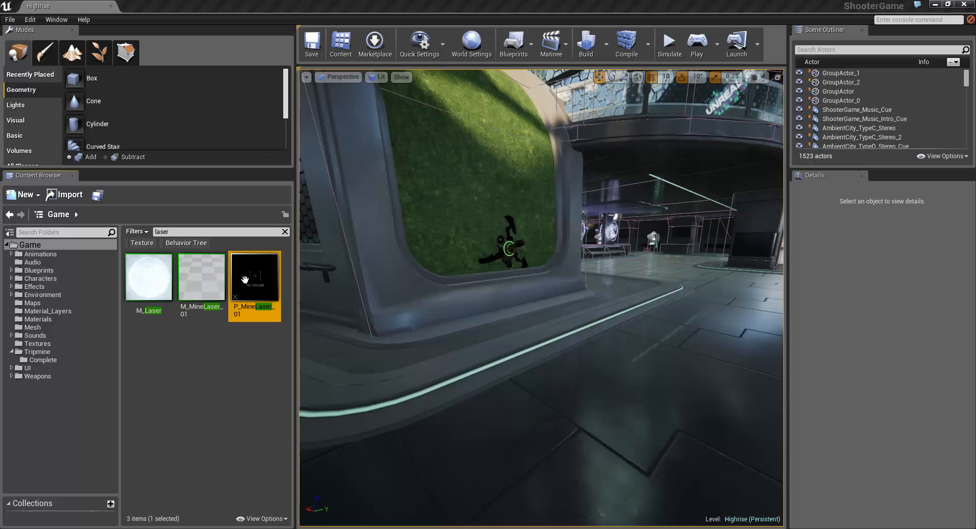
double_click(254, 276)
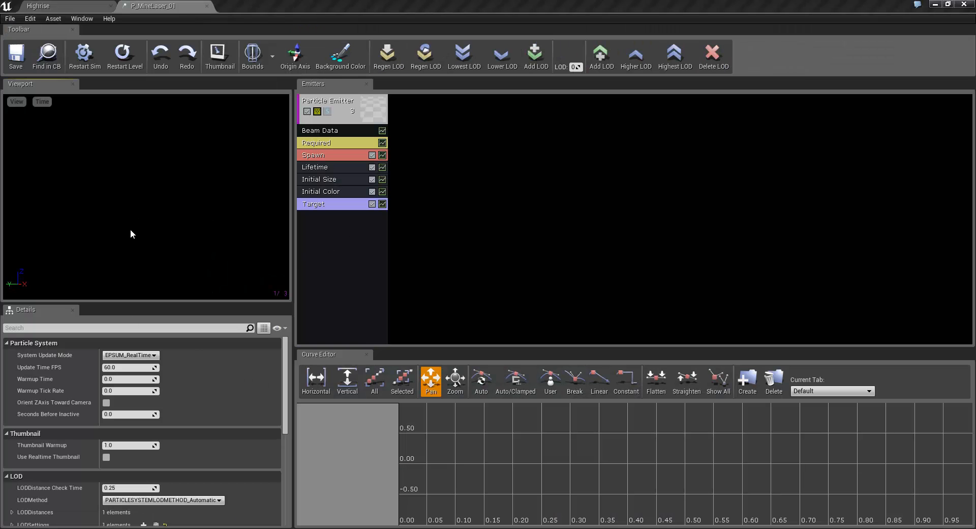
left_click(325, 204)
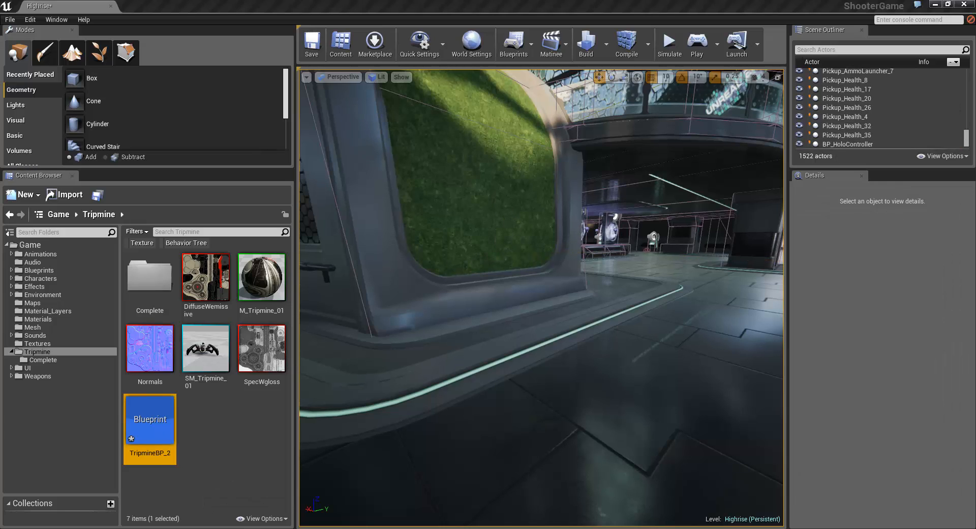
double_click(149, 419)
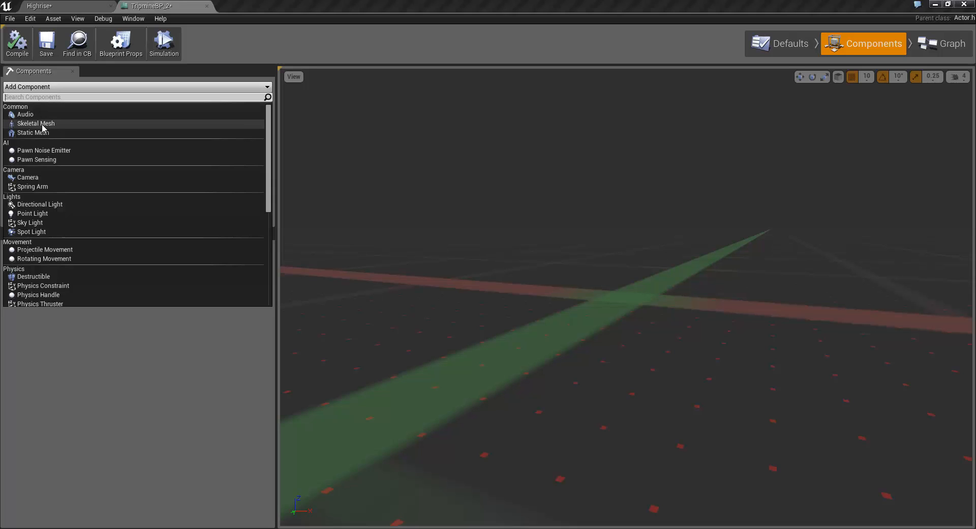
left_click(29, 132)
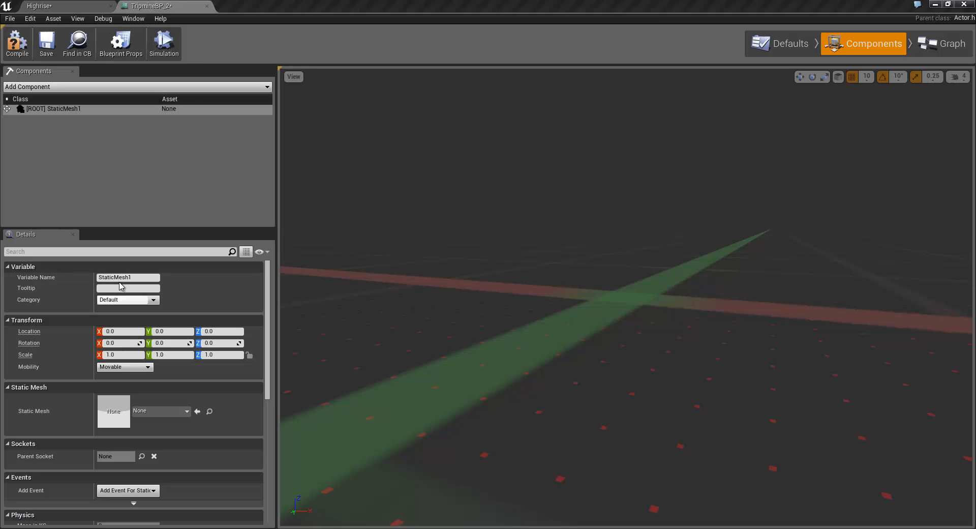
type("TripmineMesh")
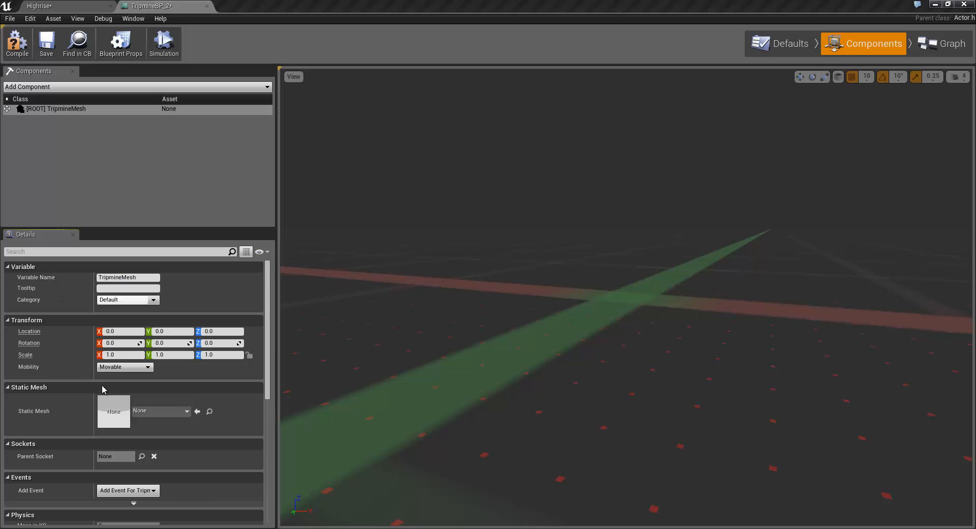
left_click(178, 411)
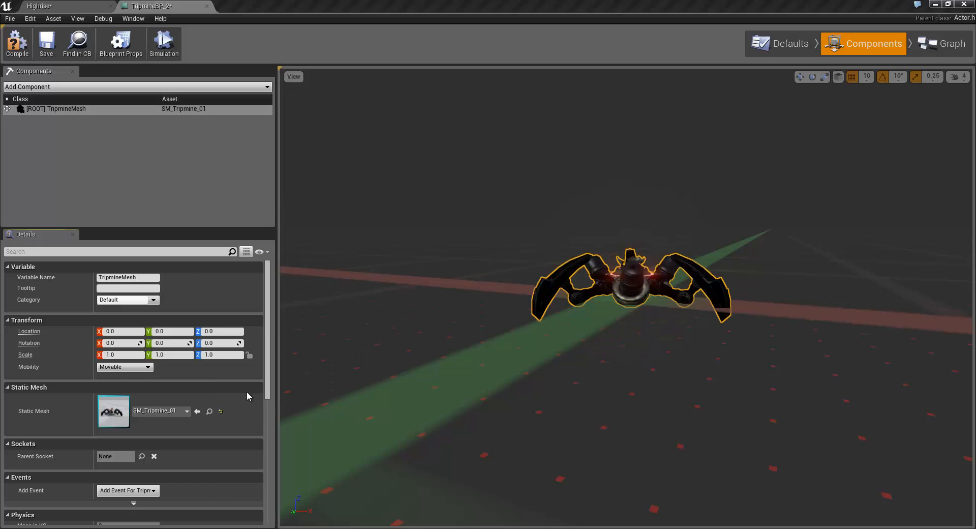
scroll("down", 3)
type("p")
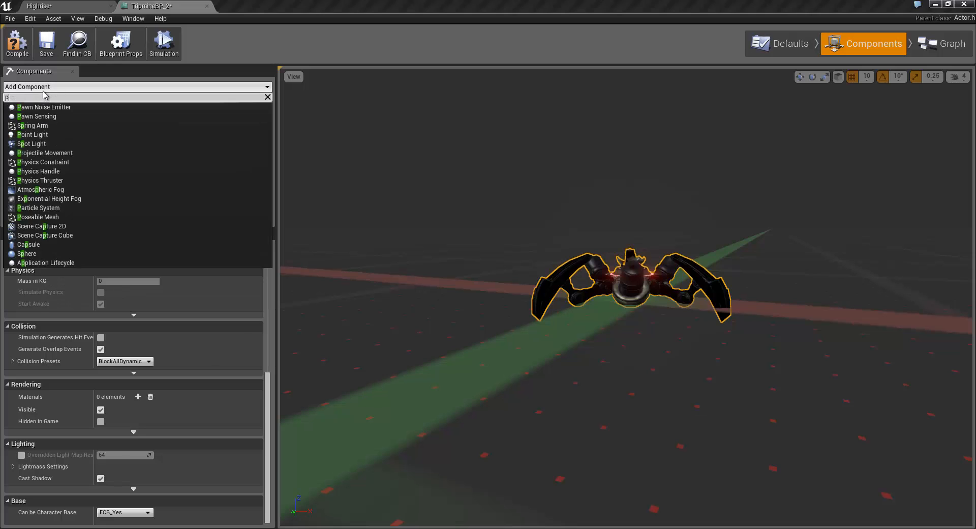
left_click(38, 207)
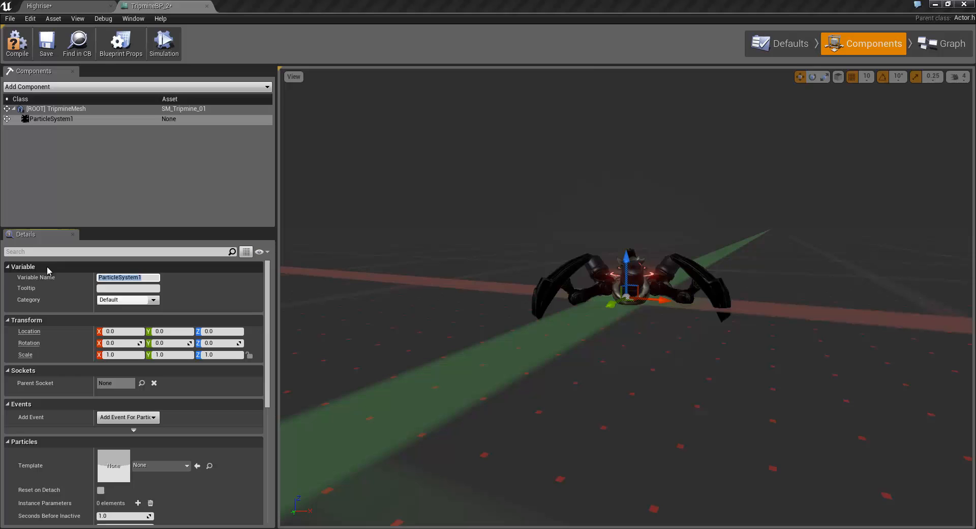
type("LaserEffect")
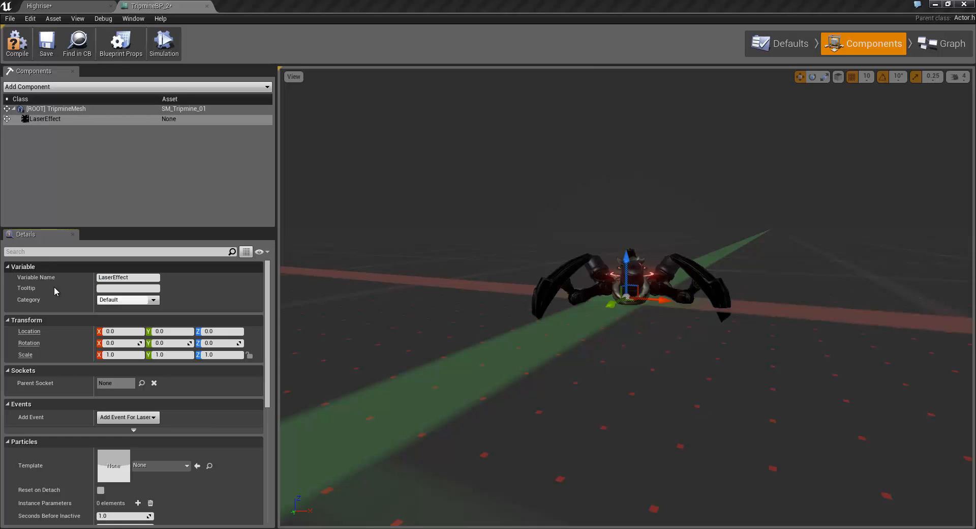
left_click(185, 465)
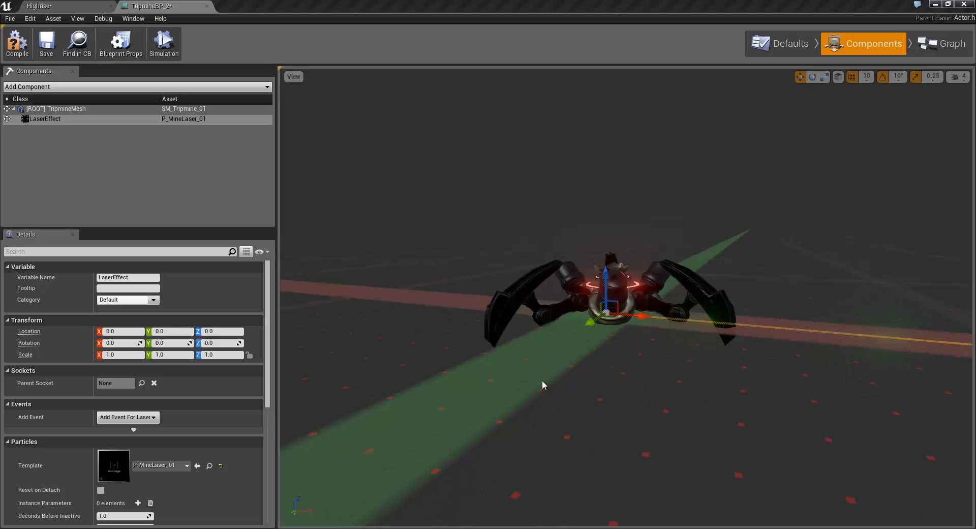
left_click_drag(543, 385, 619, 436)
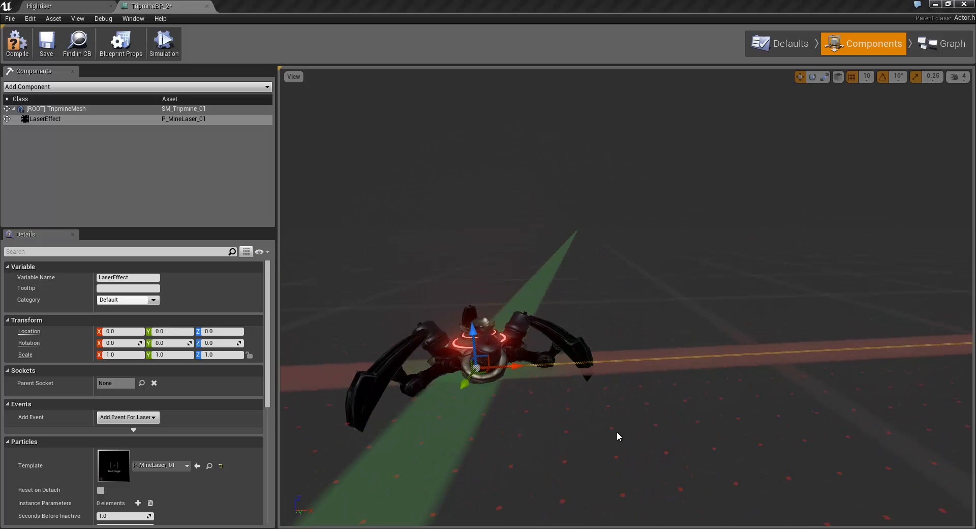
left_click_drag(619, 435, 641, 429)
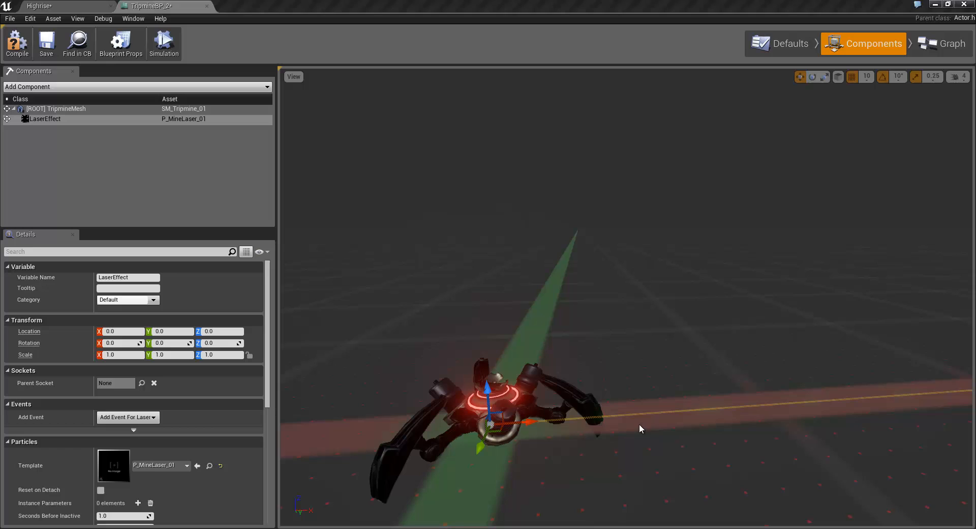
mouse_move(587, 457)
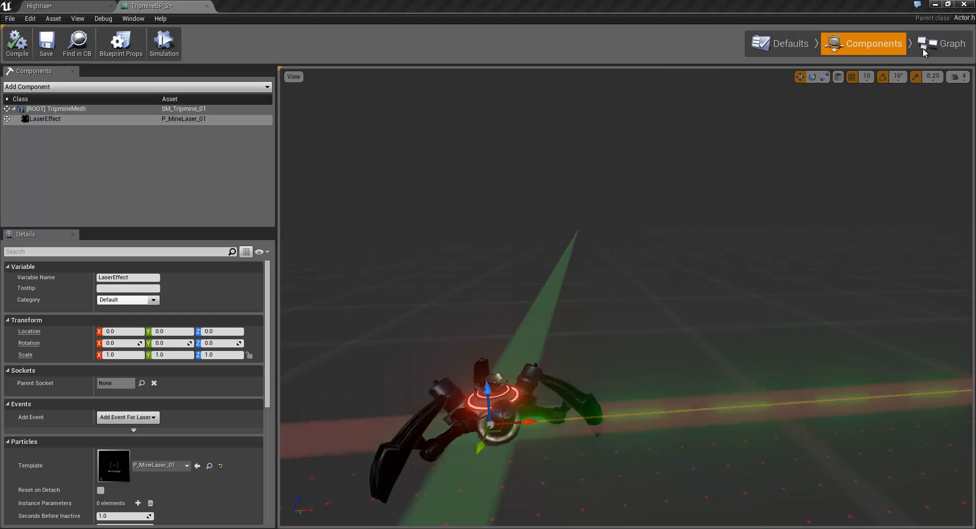
- In ConstructionScript, add Get Socket Location and Get Socket Rotation on Tripmine Mesh, both reading LaserSocket
left_click(944, 43)
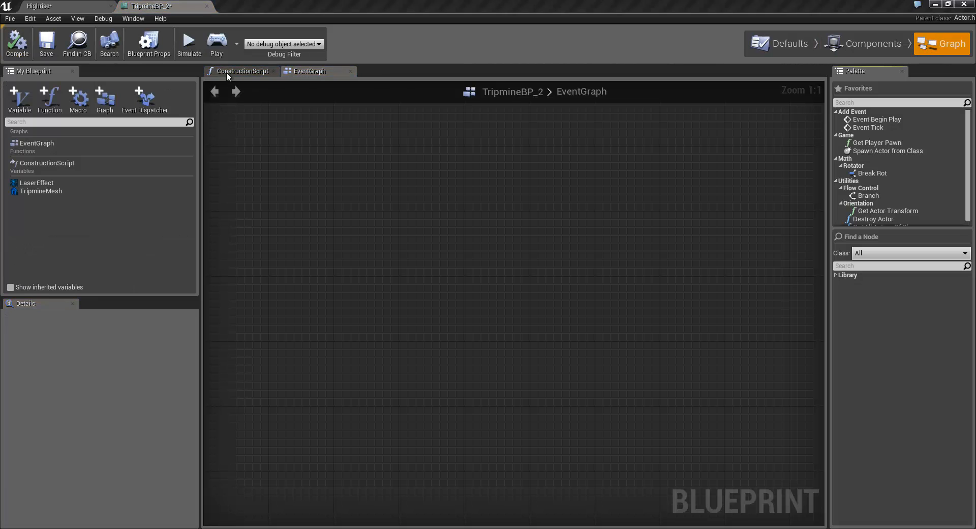
left_click(243, 71)
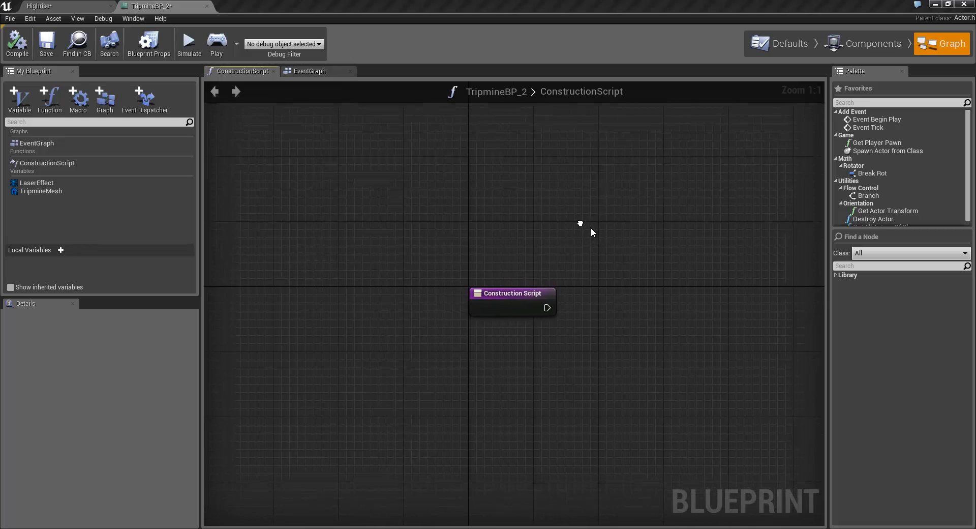
mouse_move(346, 375)
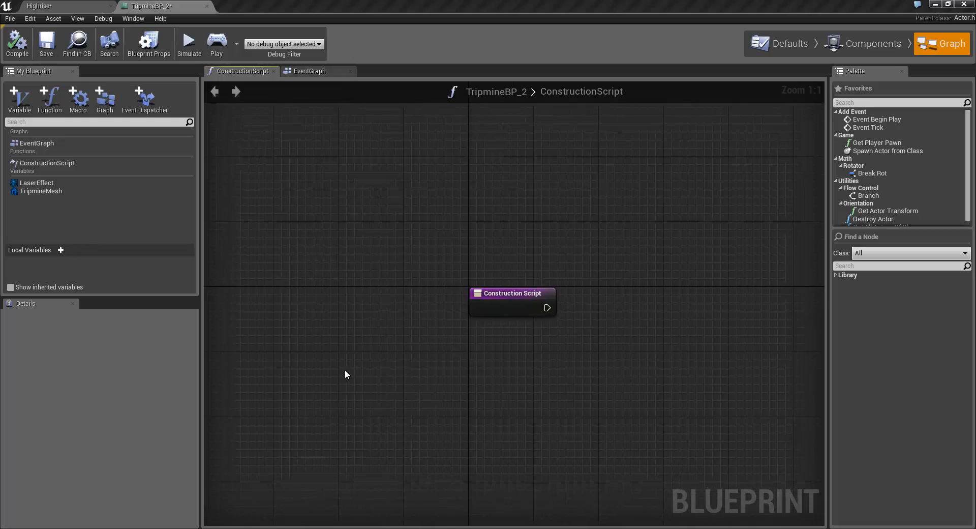
mouse_move(46, 195)
type("get socket")
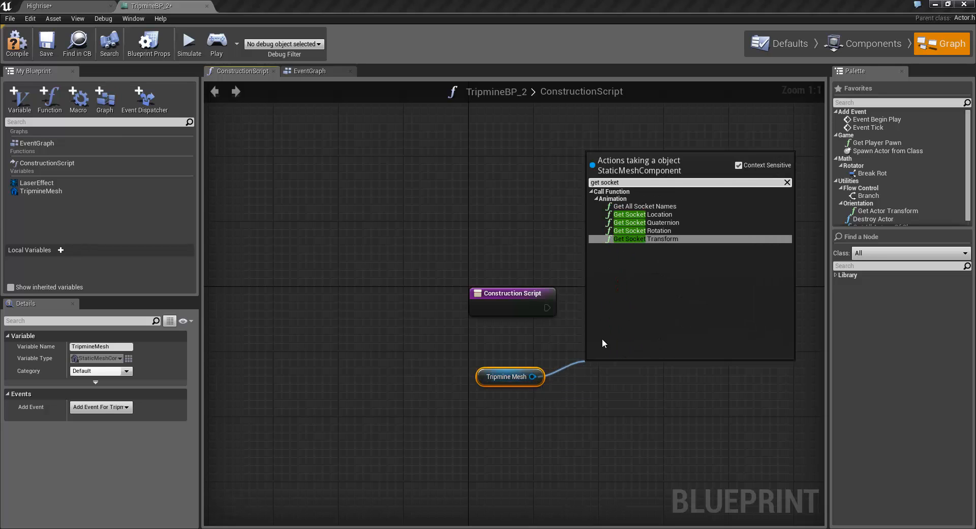
left_click(643, 214)
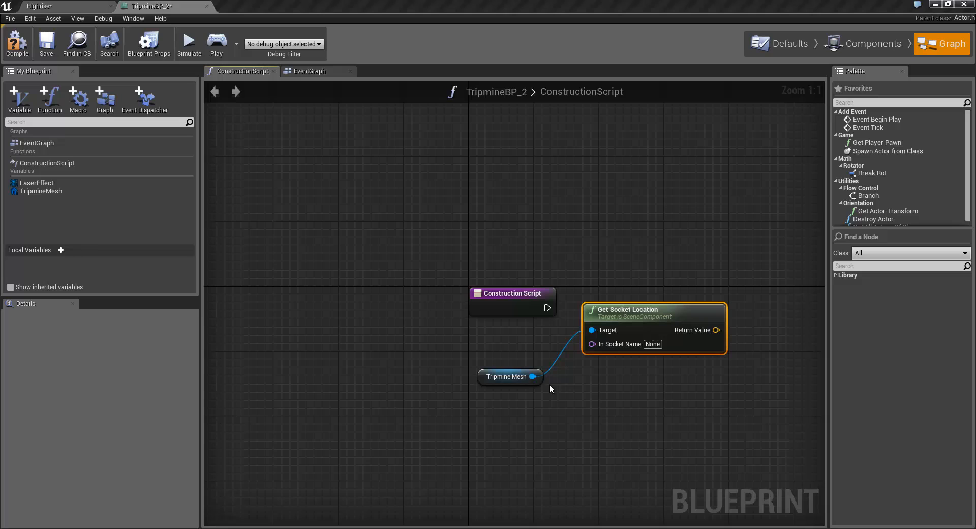
left_click_drag(533, 377, 590, 424)
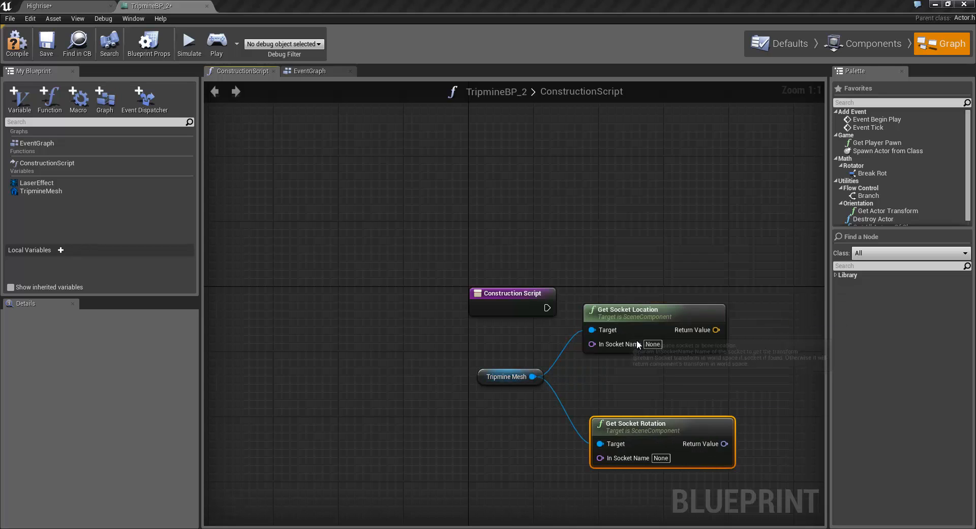
type("L")
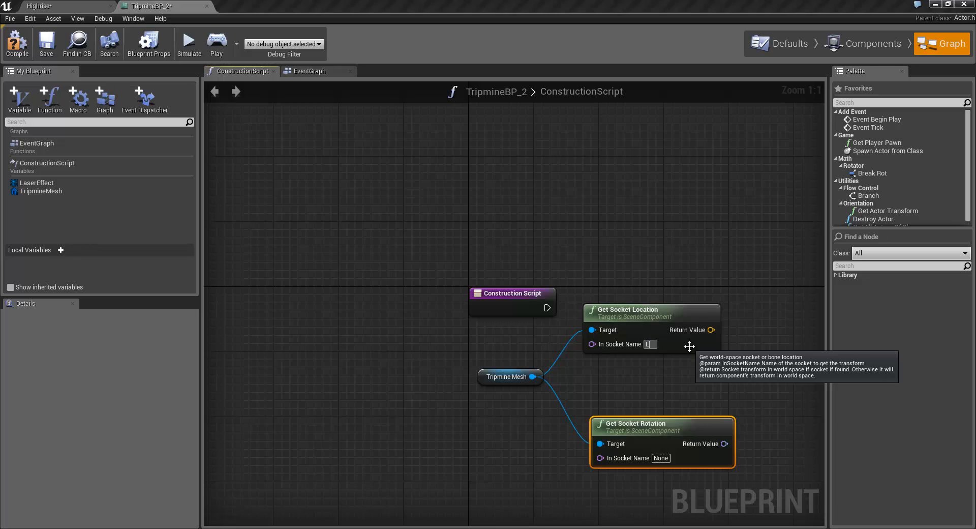
type("LaserSocket")
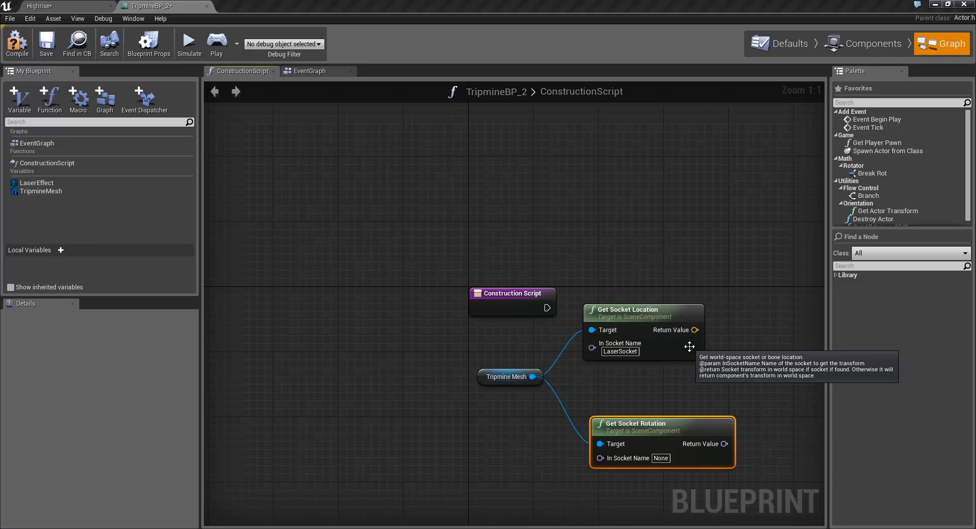
left_click(660, 458)
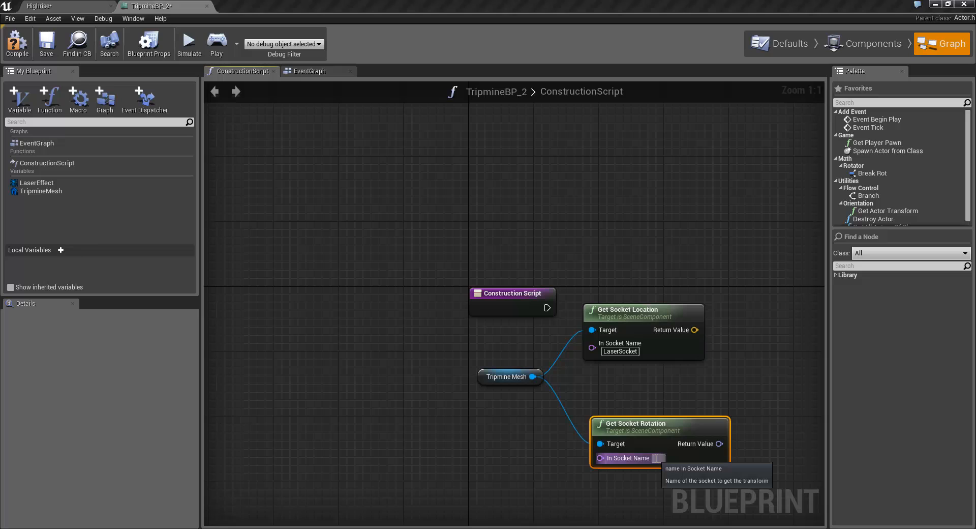
type("LaserSocket")
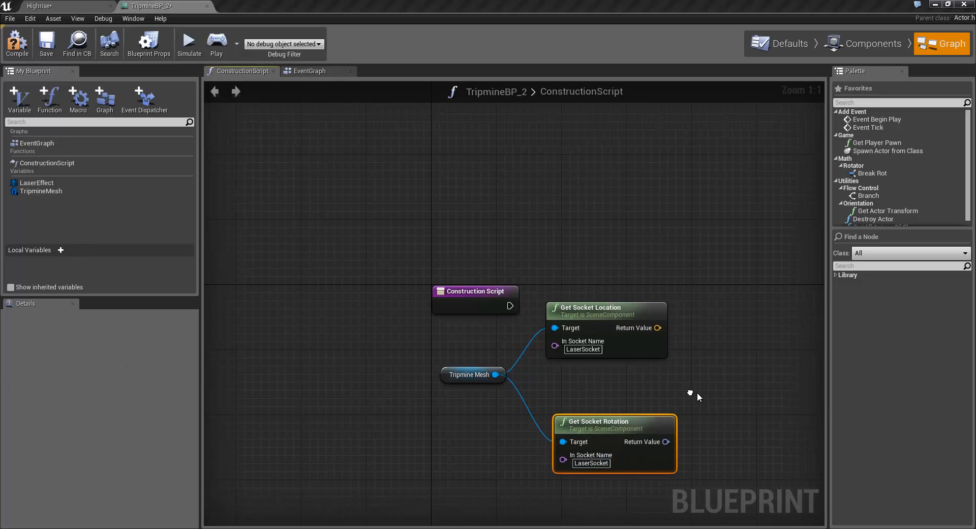
left_click_drag(697, 397, 672, 397)
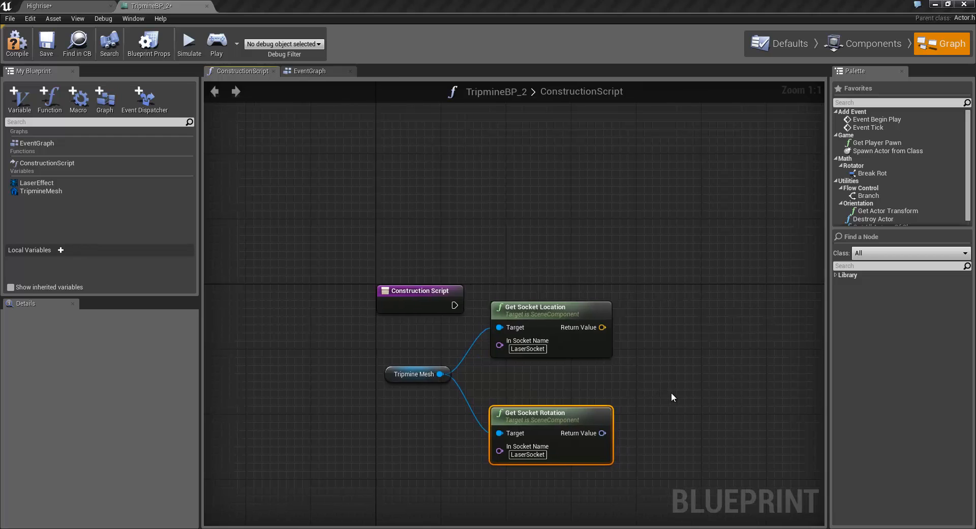
mouse_move(658, 358)
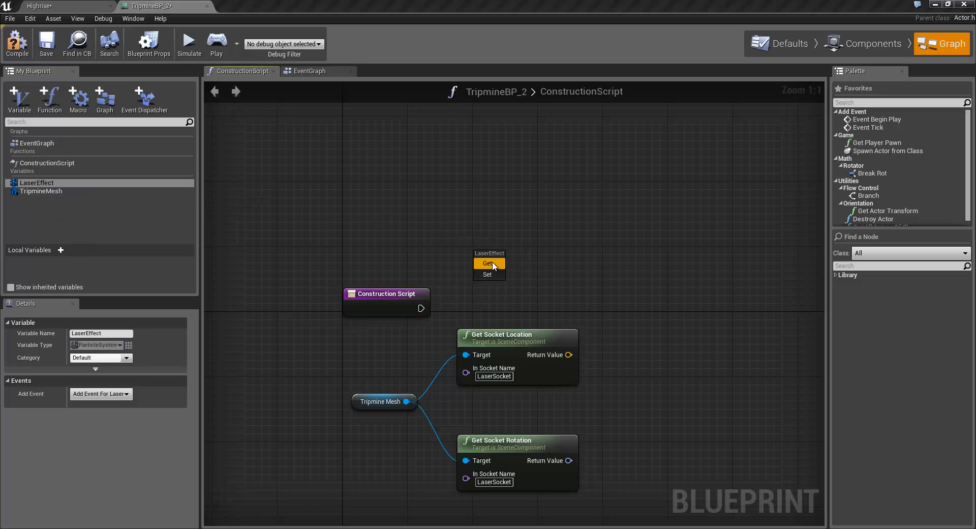
- Add a Set World Location node for Laser Effect, then preview the laser in Components
left_click_drag(489, 263, 598, 233)
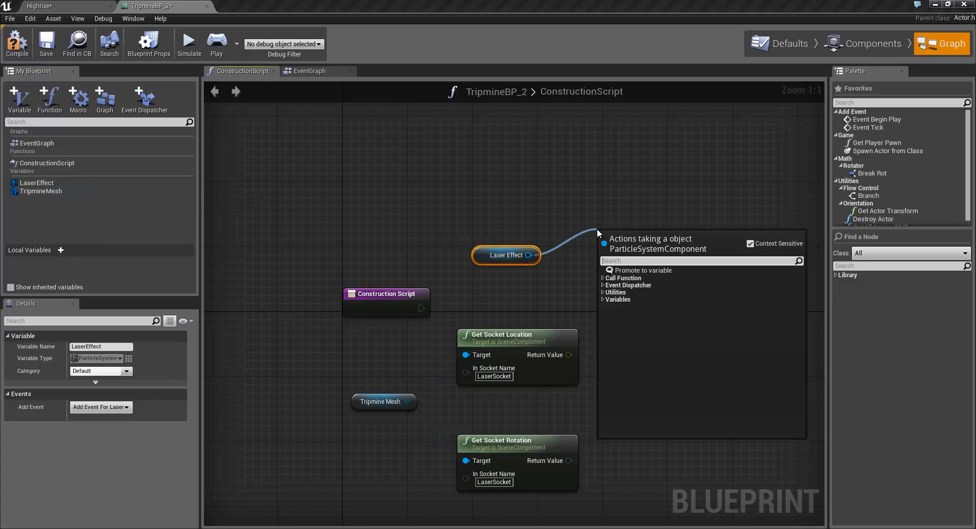
type("location")
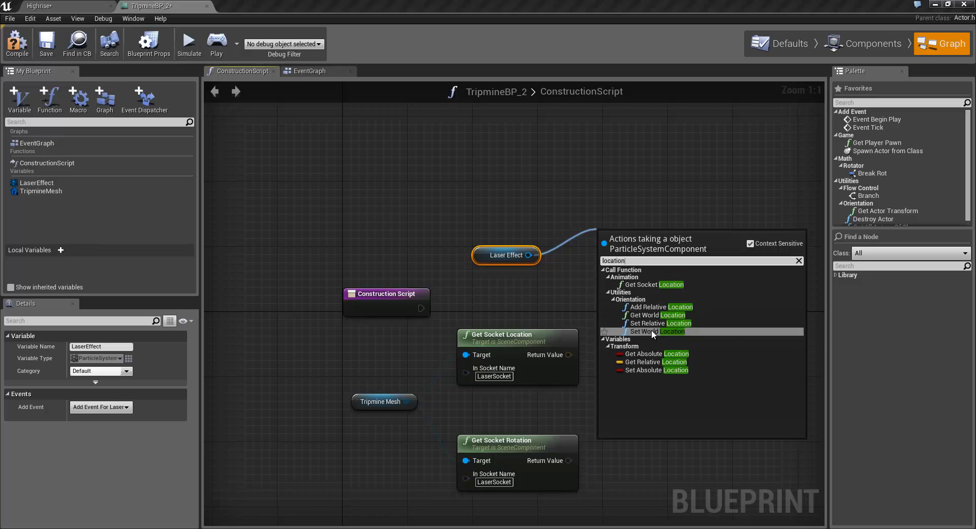
left_click(657, 331)
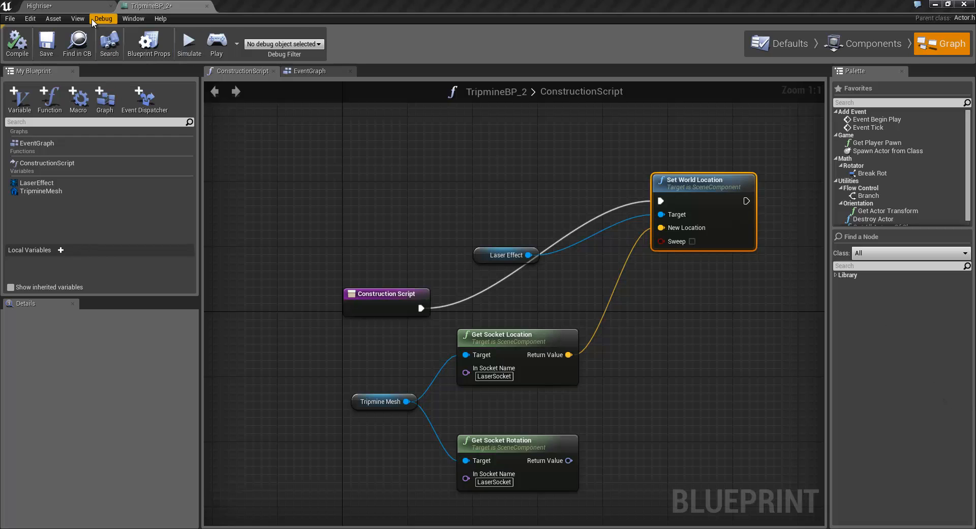
left_click(864, 43)
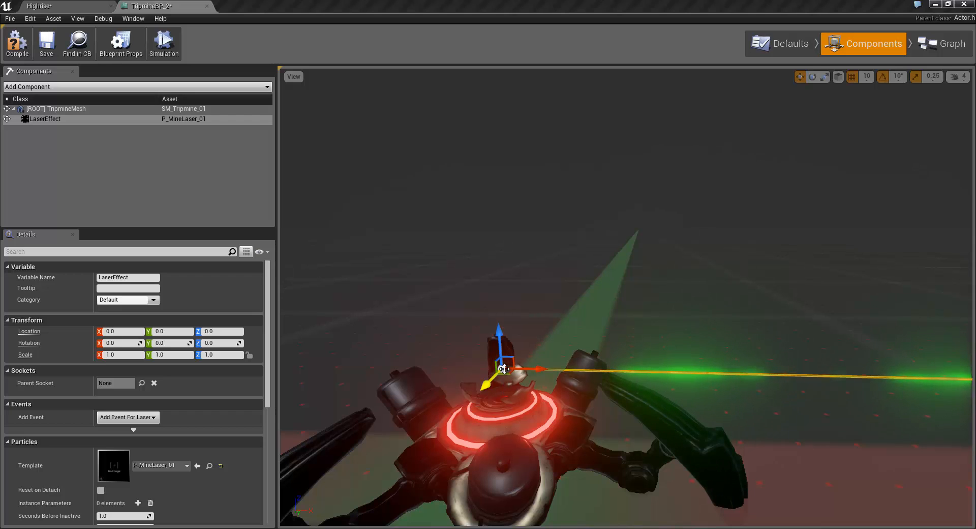
left_click(953, 43)
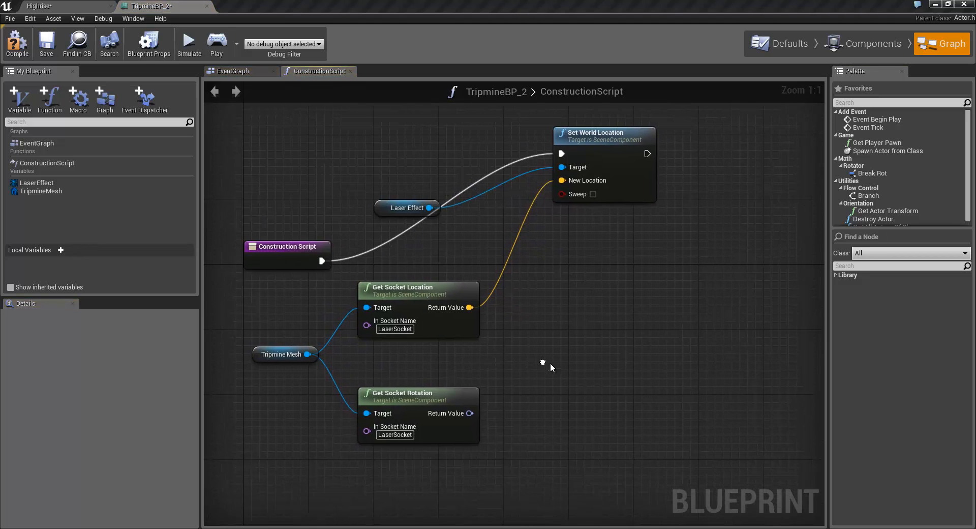
mouse_move(547, 419)
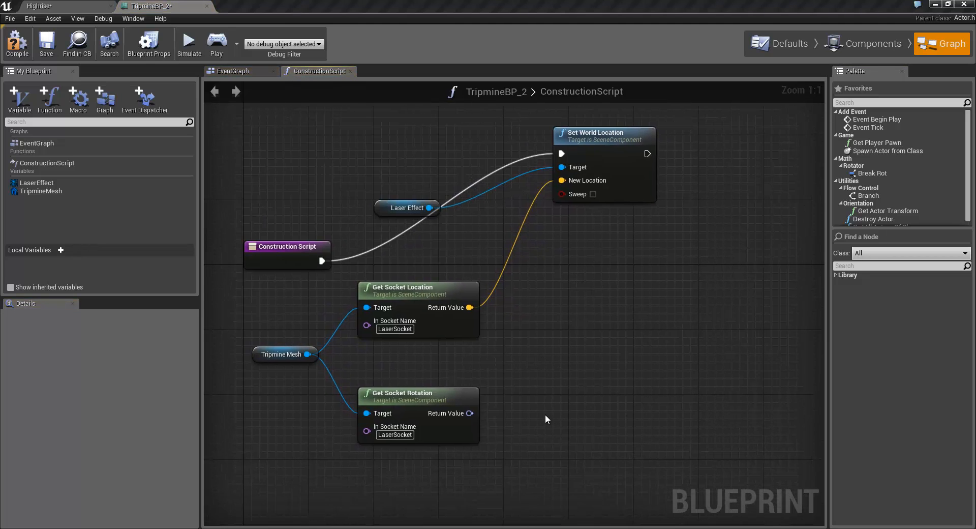
mouse_move(568, 414)
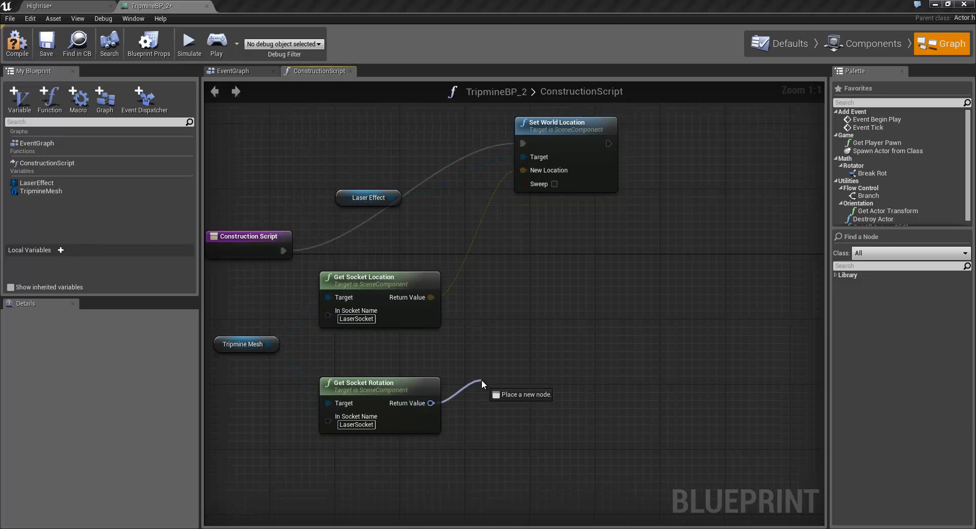
- Add Get Axes on the socket rotation, multiply X by a promoted Range float, then compile
left_click_drag(432, 403, 489, 381)
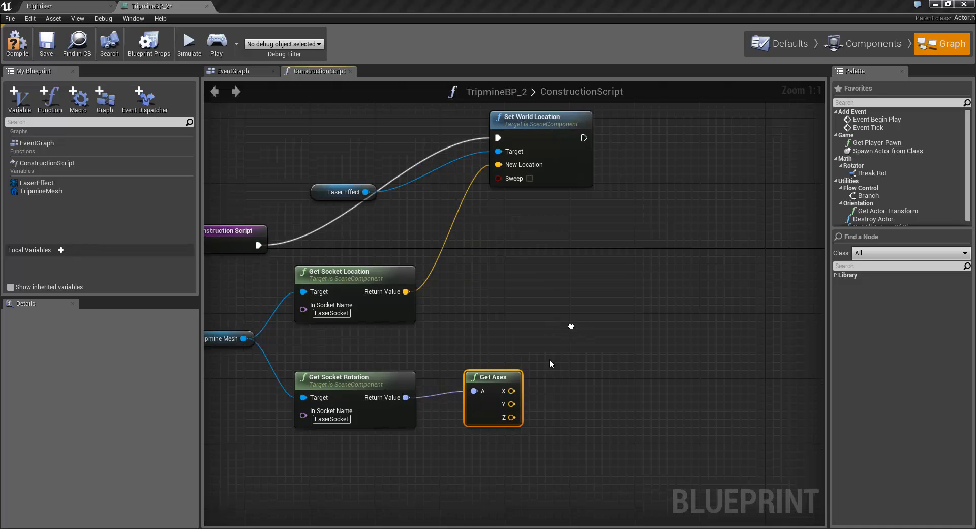
mouse_move(511, 391)
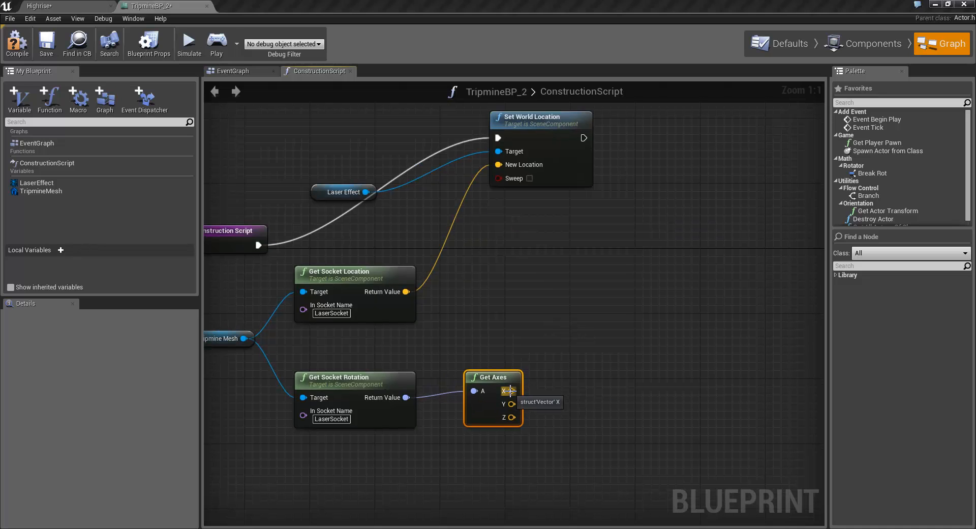
left_click_drag(512, 391, 546, 386)
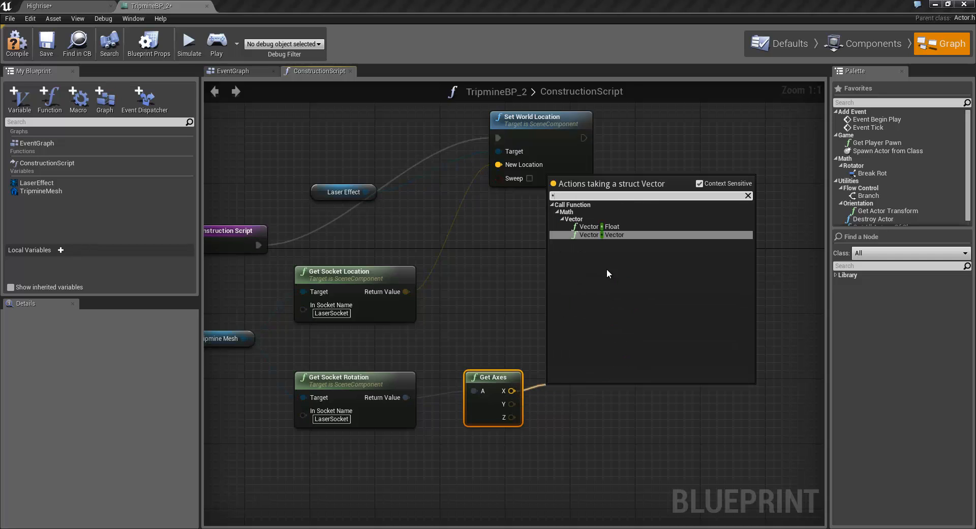
left_click(588, 235)
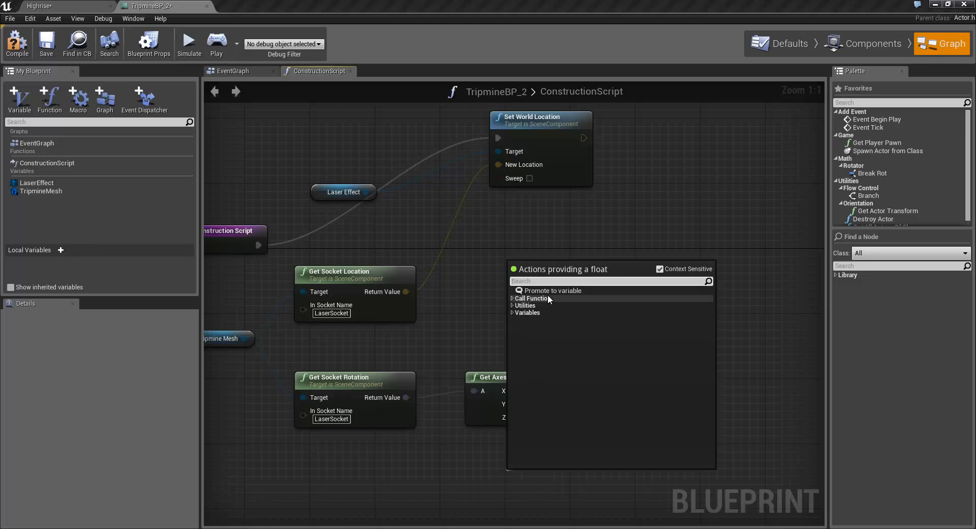
mouse_move(550, 290)
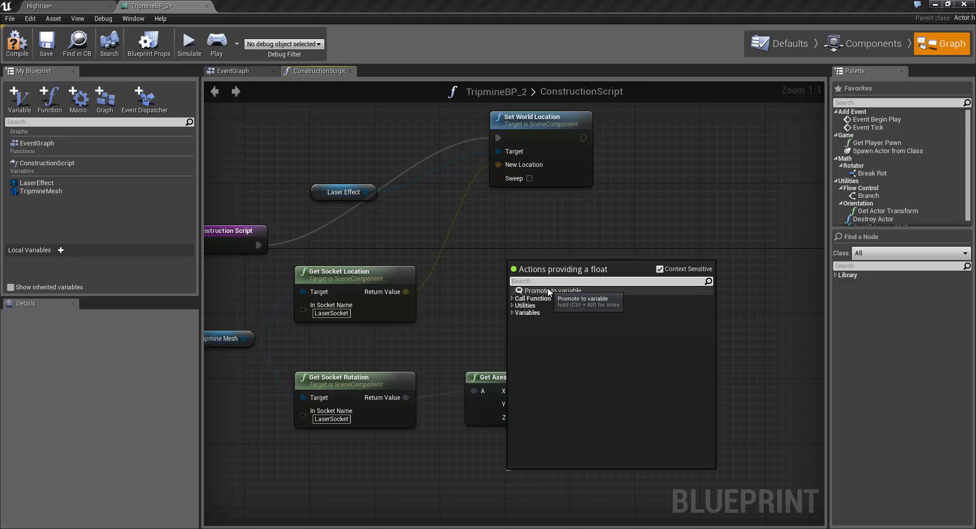
left_click(550, 290)
type("Range")
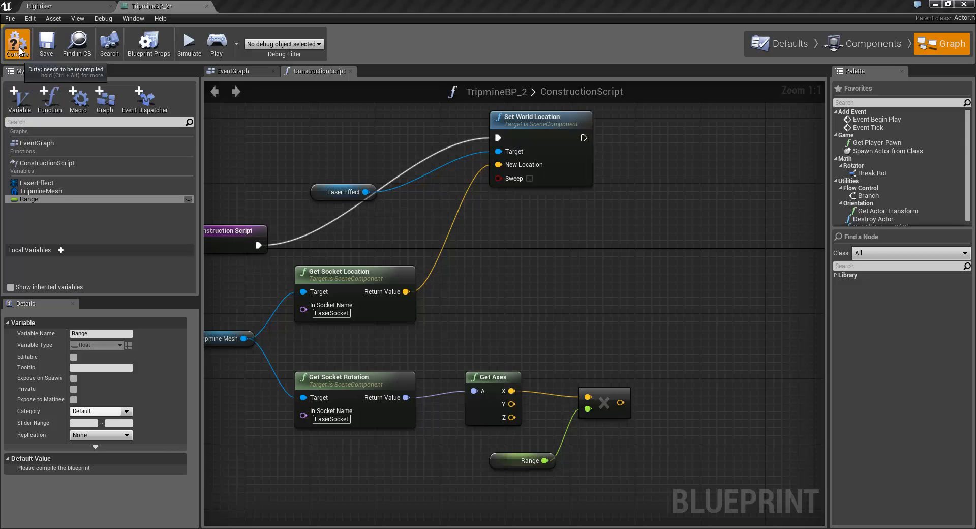
left_click(16, 42)
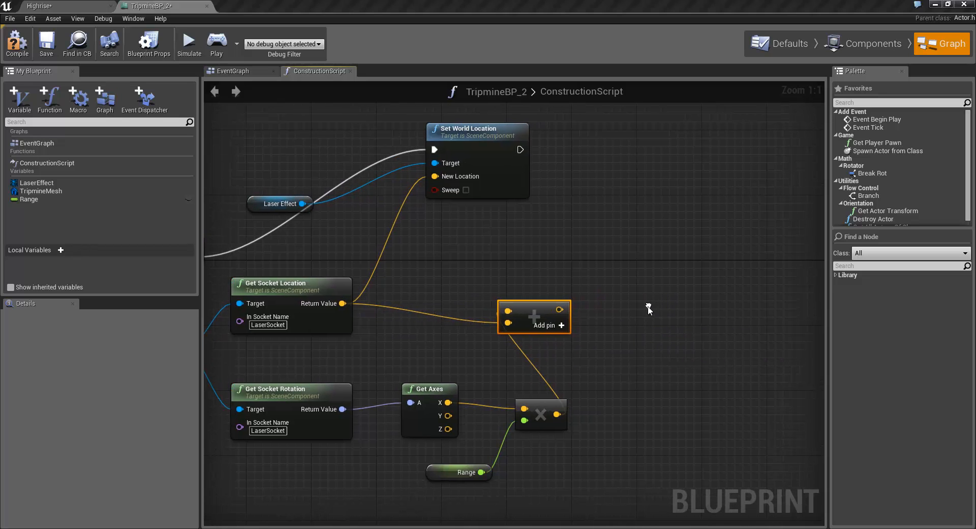
- Add a Set Vector Parameter node on Laser Effect with parameter name 'Target'
left_click(280, 204)
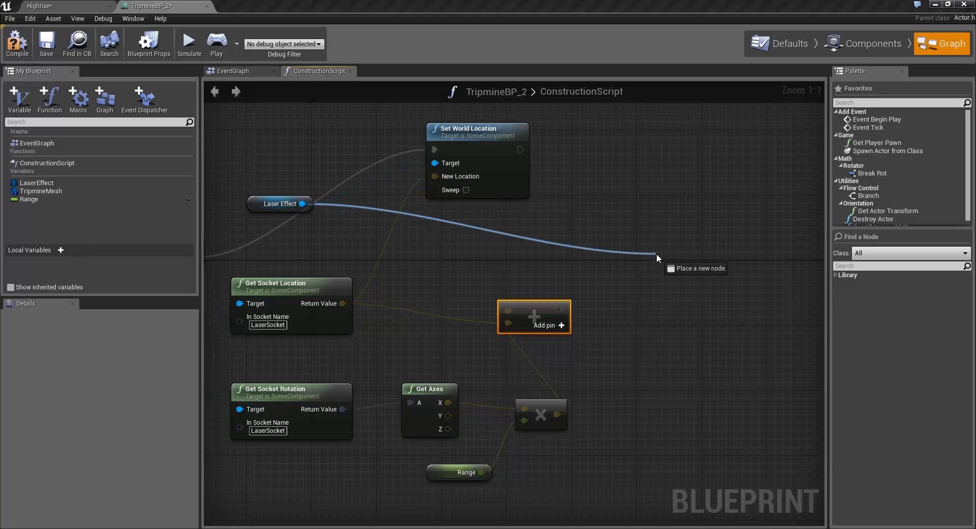
type("set vec")
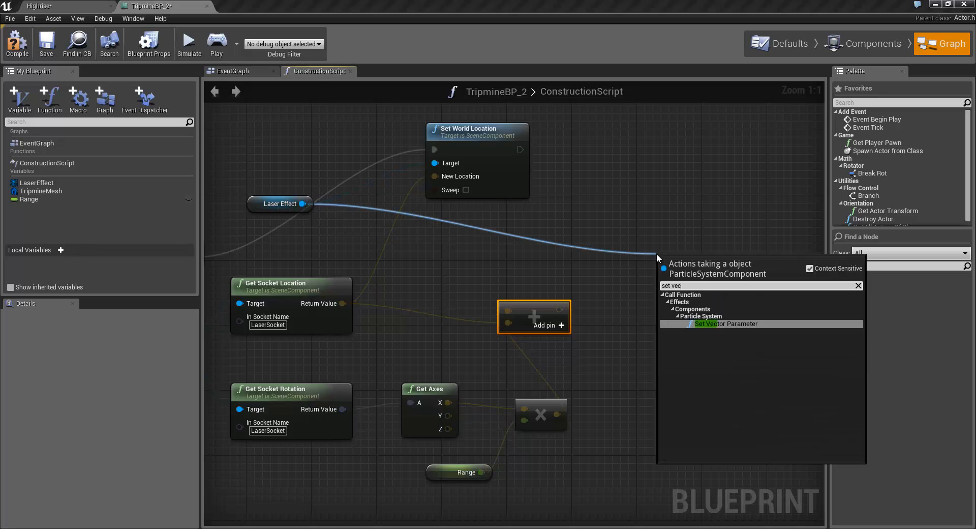
mouse_move(728, 322)
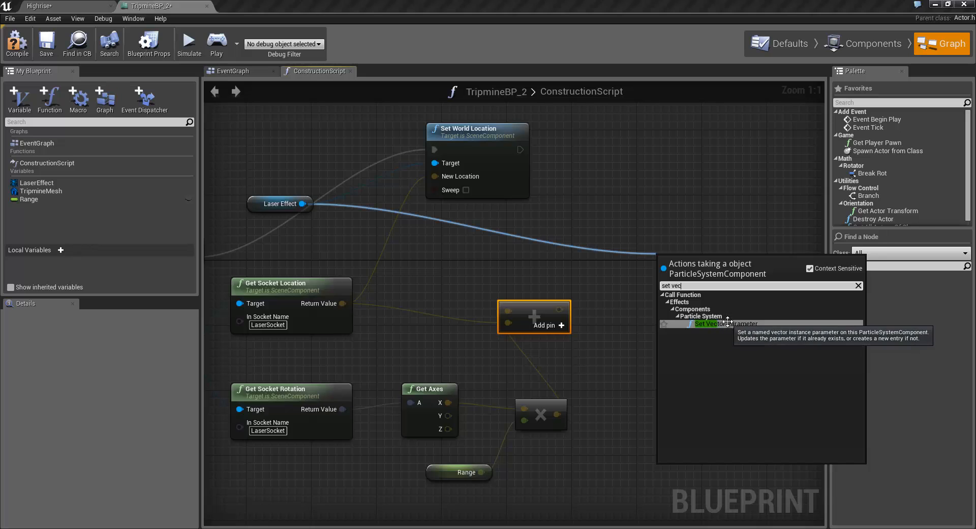
left_click(715, 323)
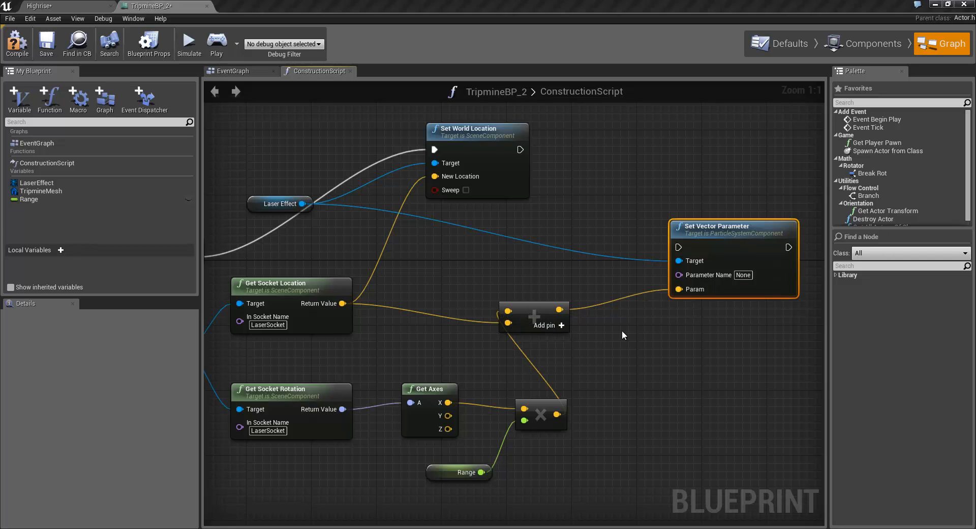
left_click(743, 275)
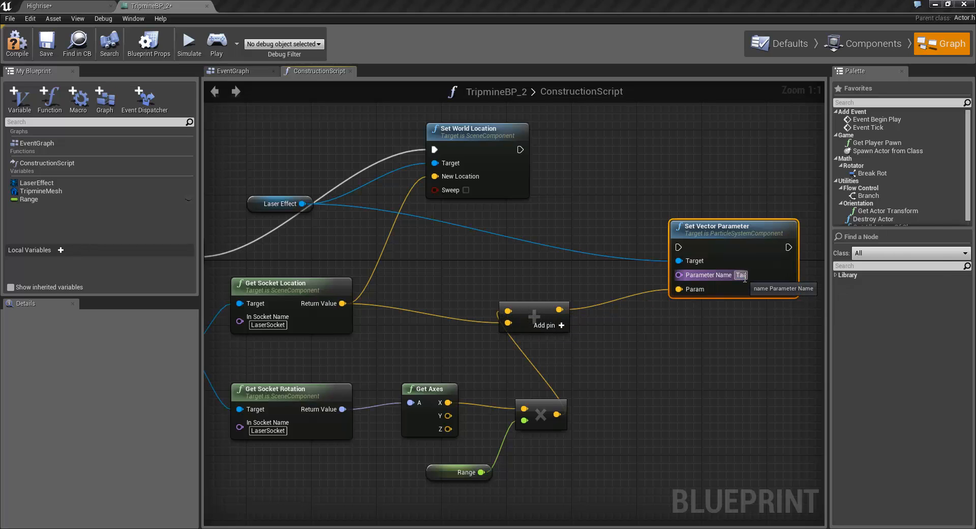
type("Target")
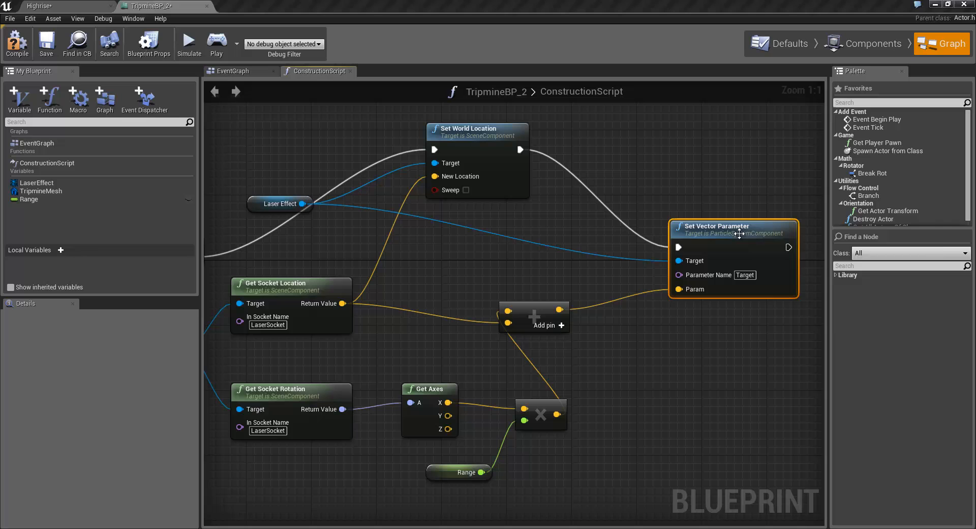
mouse_move(526, 150)
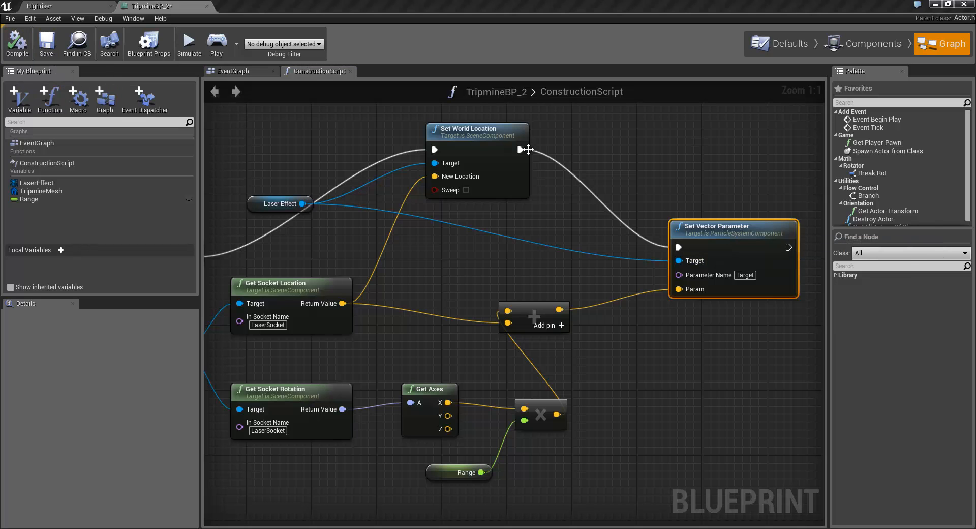
- Preview the laser beam, confirm Range's default of 500, and switch back to Highrise
left_click(873, 44)
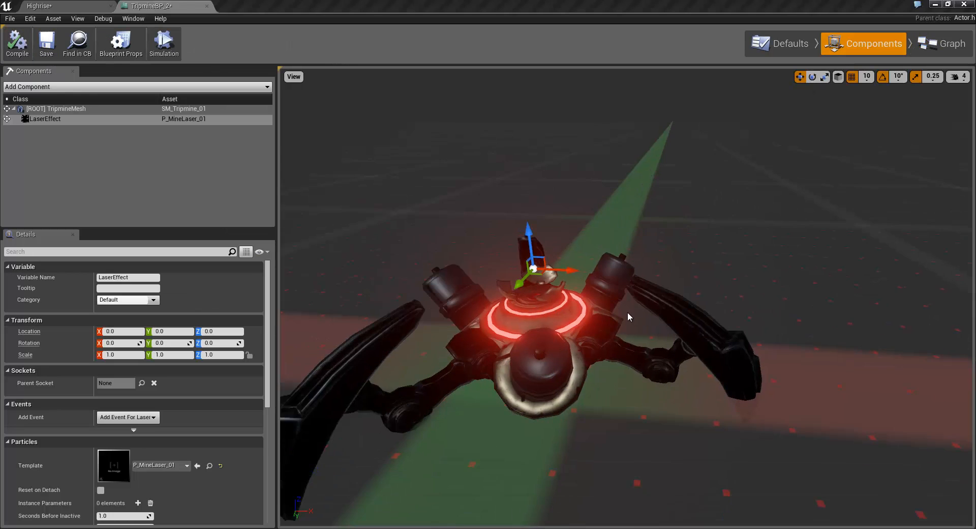
left_click(942, 43)
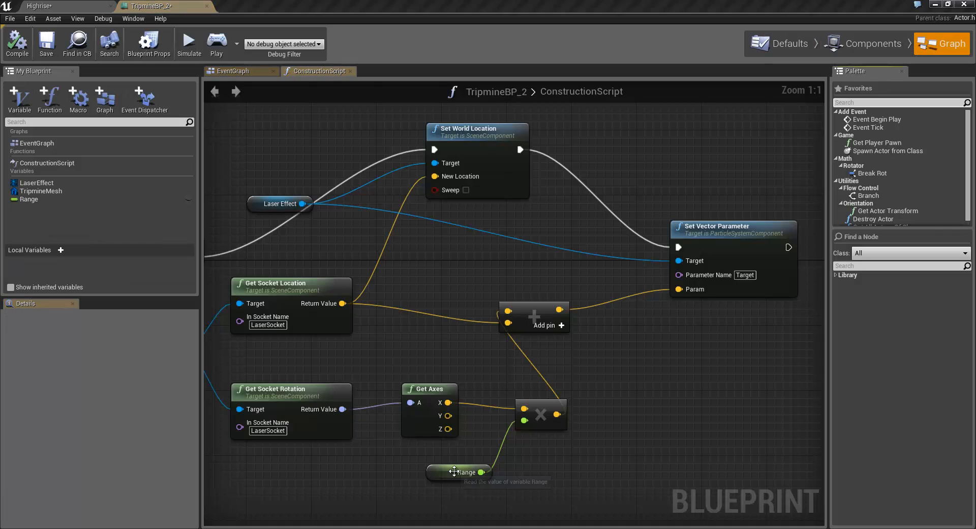
left_click(458, 471)
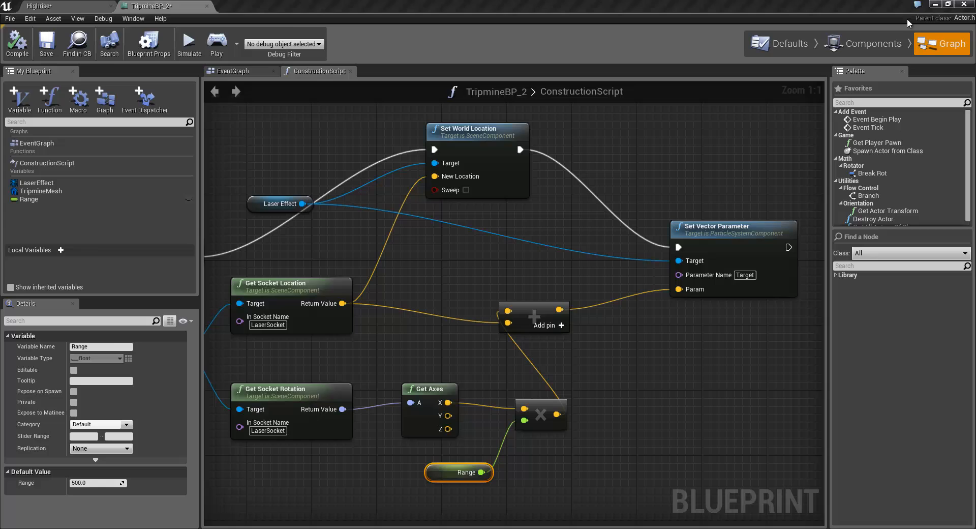
left_click(874, 43)
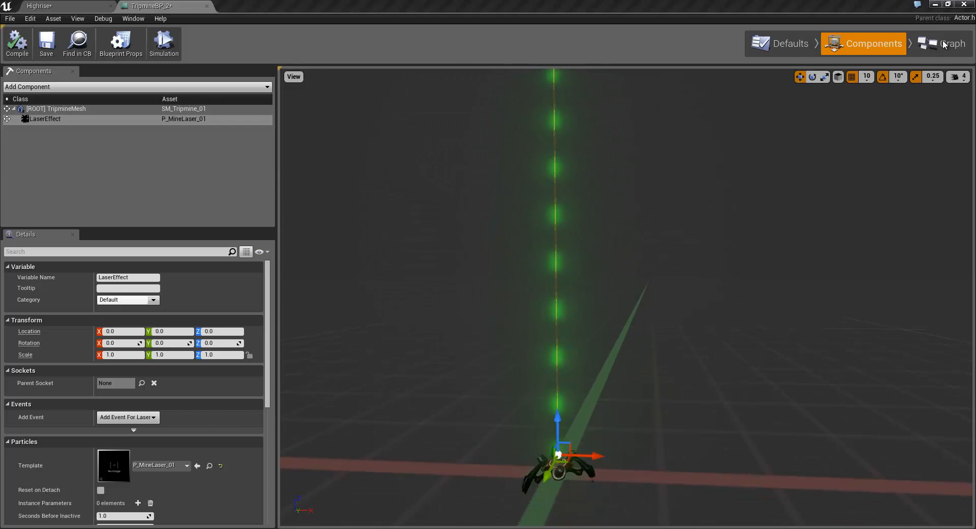
left_click(952, 43)
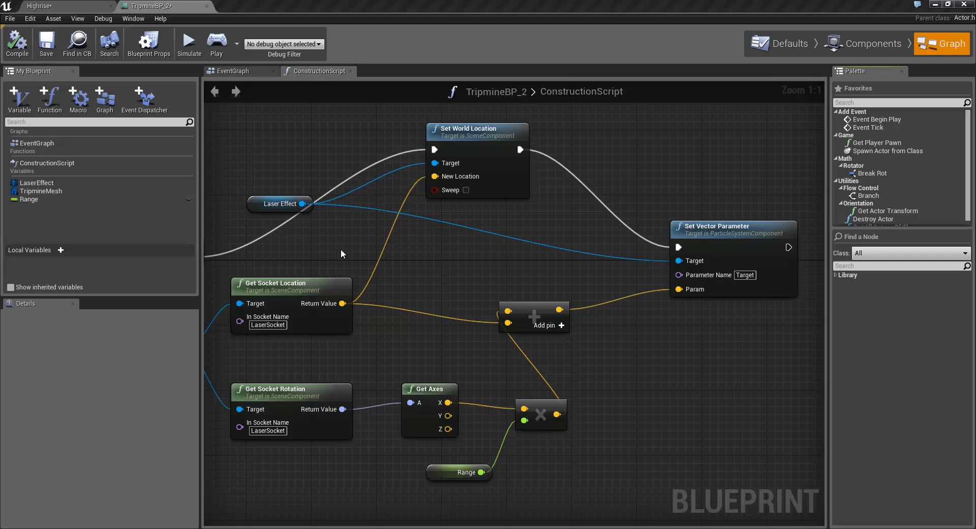
left_click(36, 6)
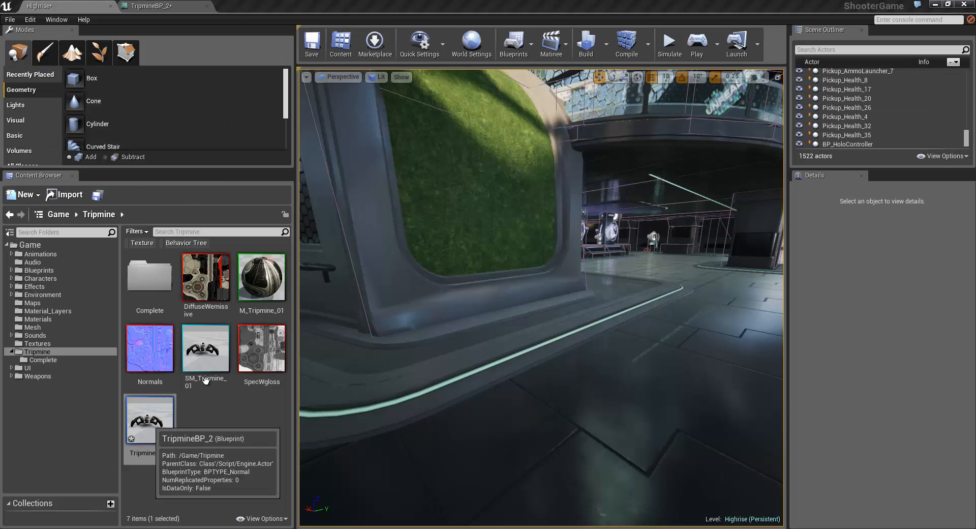